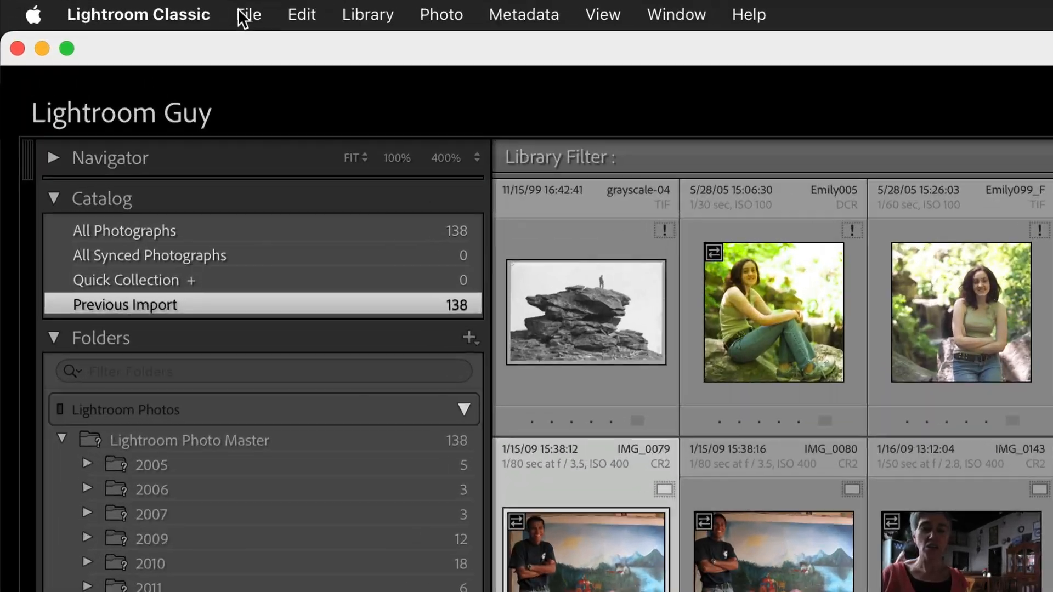
Show Lightroom's Presets preferences, confirming 'Store presets with this catalog' is unchecked
click(138, 15)
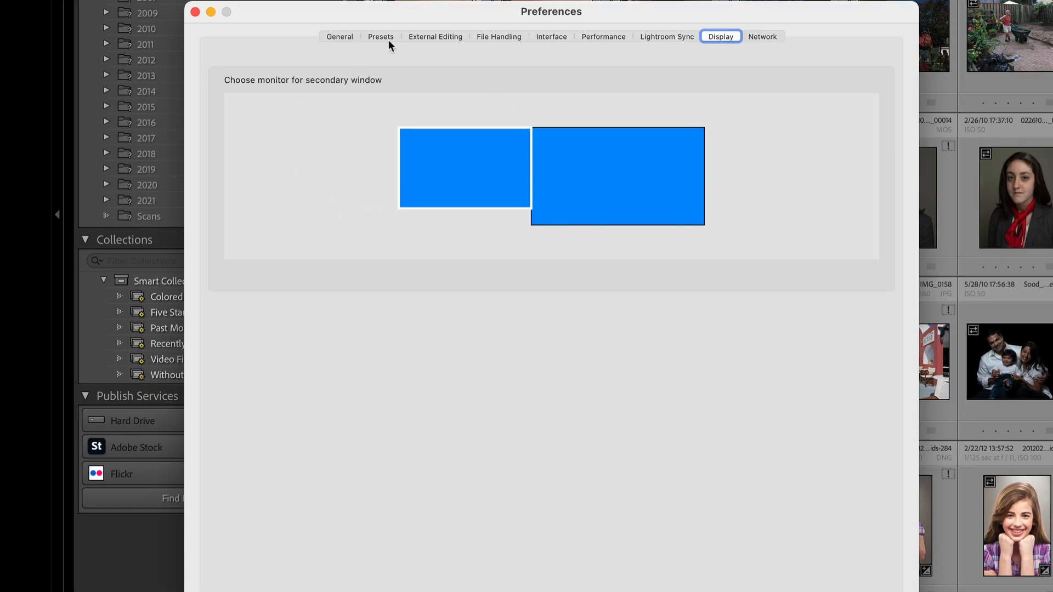
click(380, 36)
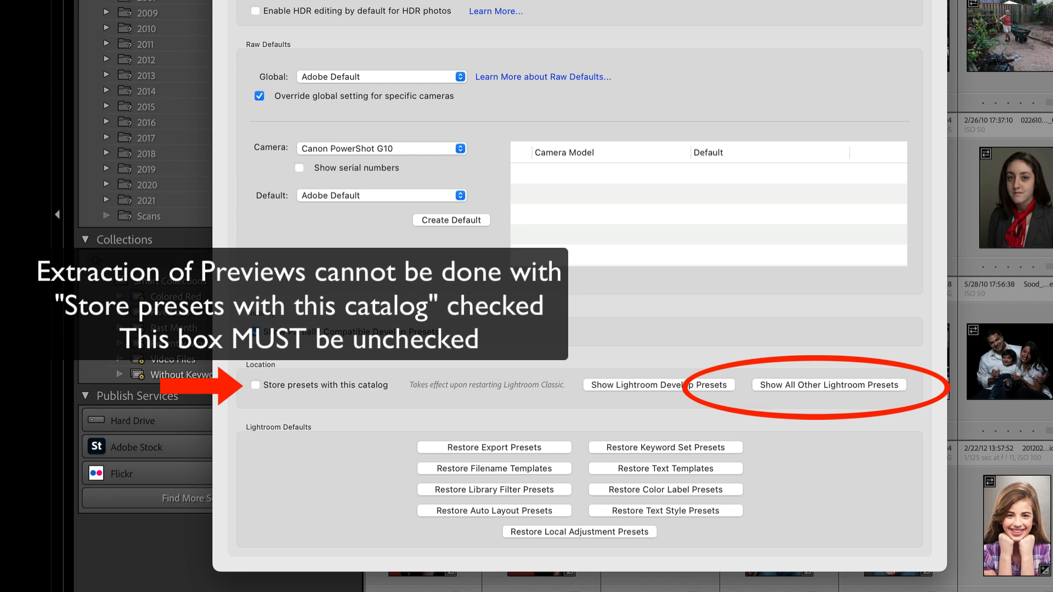
mouse_move(435, 3)
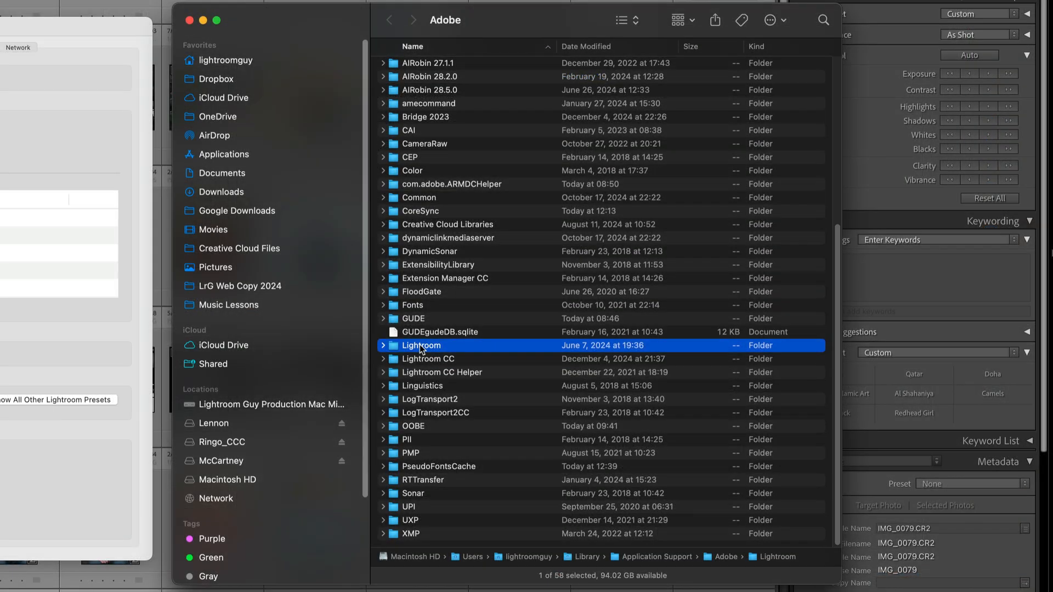
Create a new folder inside the Lightroom Application Support folder and start naming it 'Scr...'
double_click(421, 345)
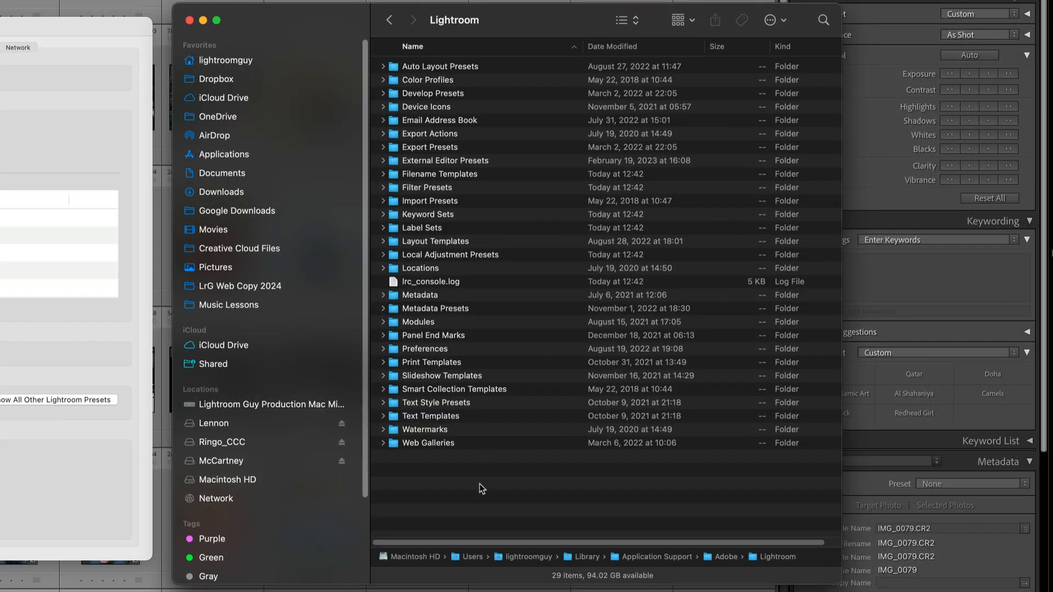
mouse_move(542, 202)
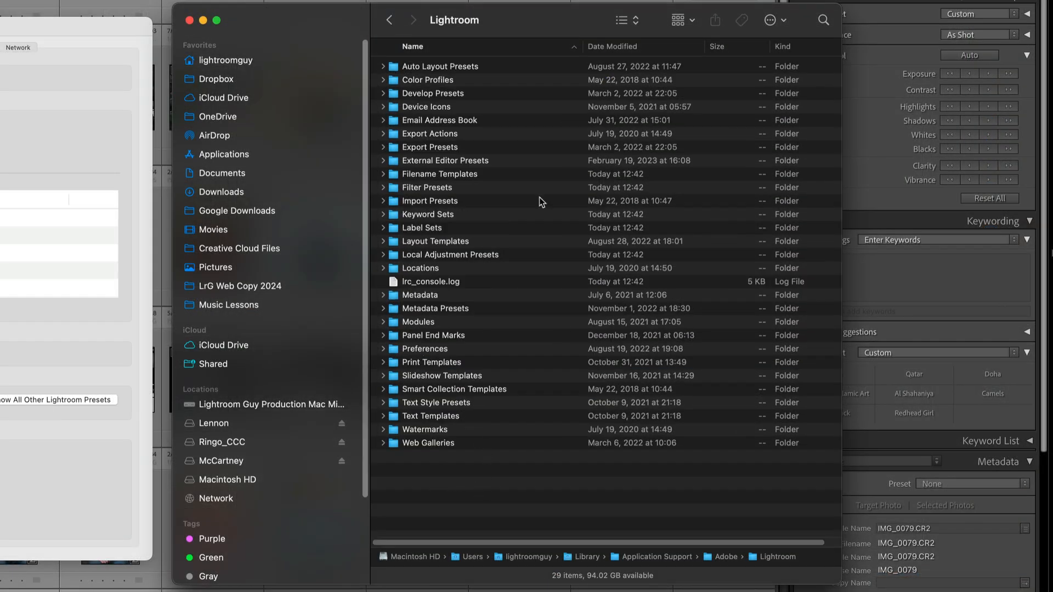
click(770, 20)
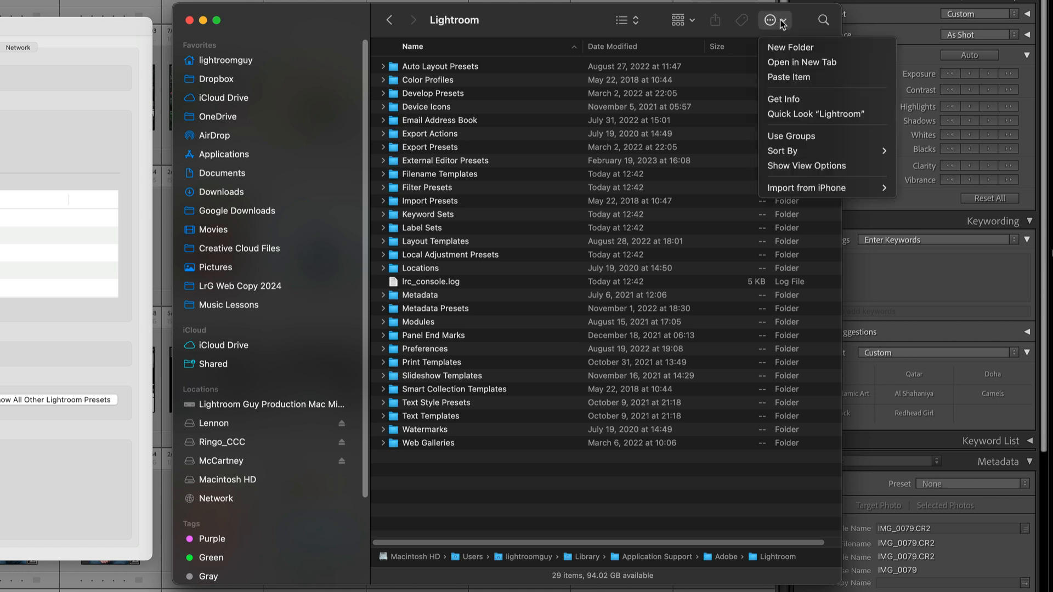
mouse_move(799, 47)
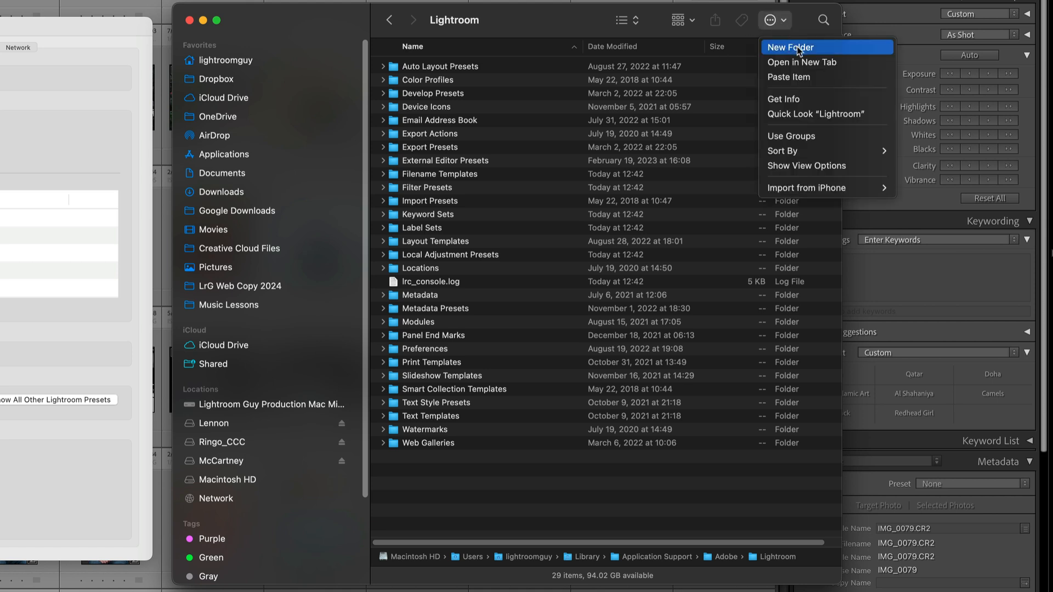
click(791, 47)
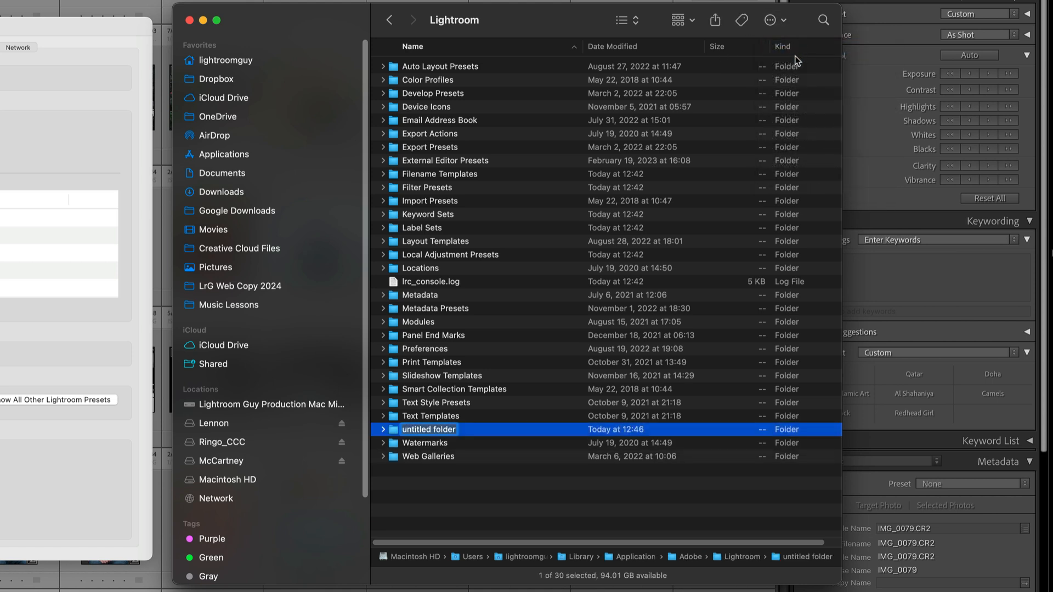
text(Scr)
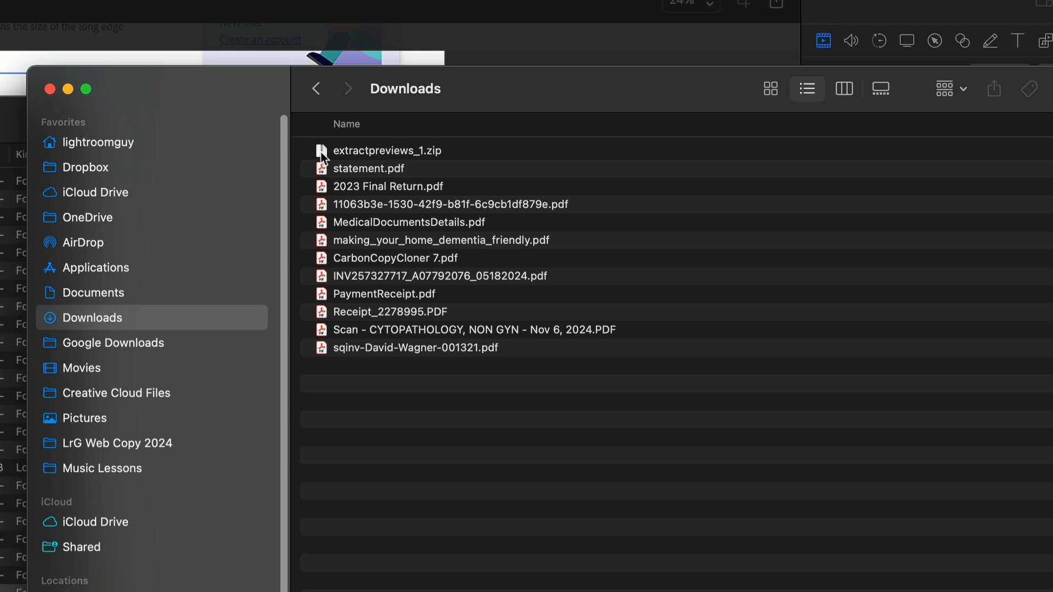
Unzip extractpreviews_1.zip so ExtractPreviews.lua lands in Scripts, then return to Lightroom
click(387, 150)
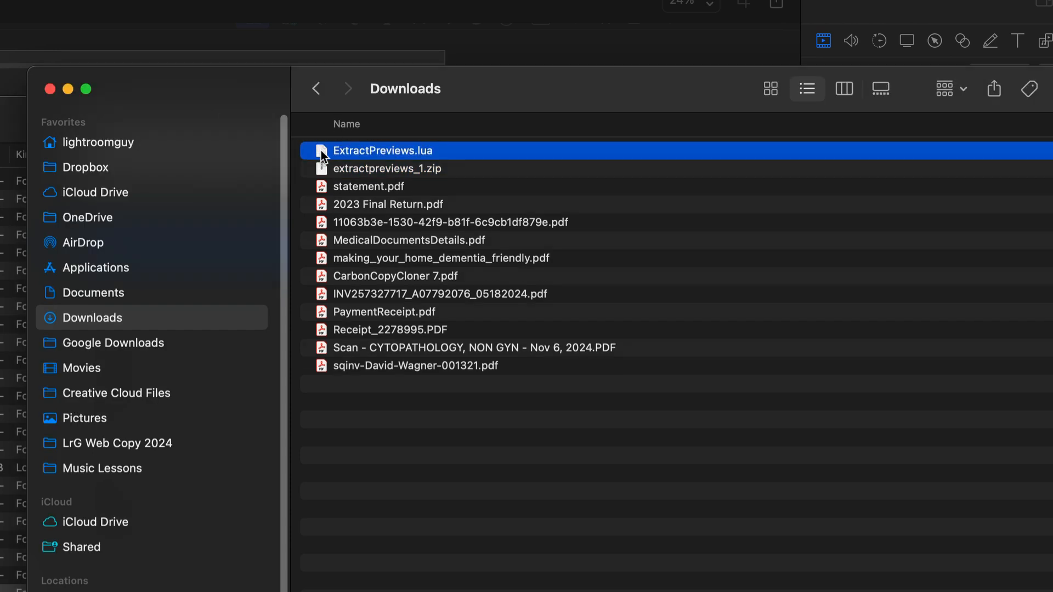
mouse_move(315, 157)
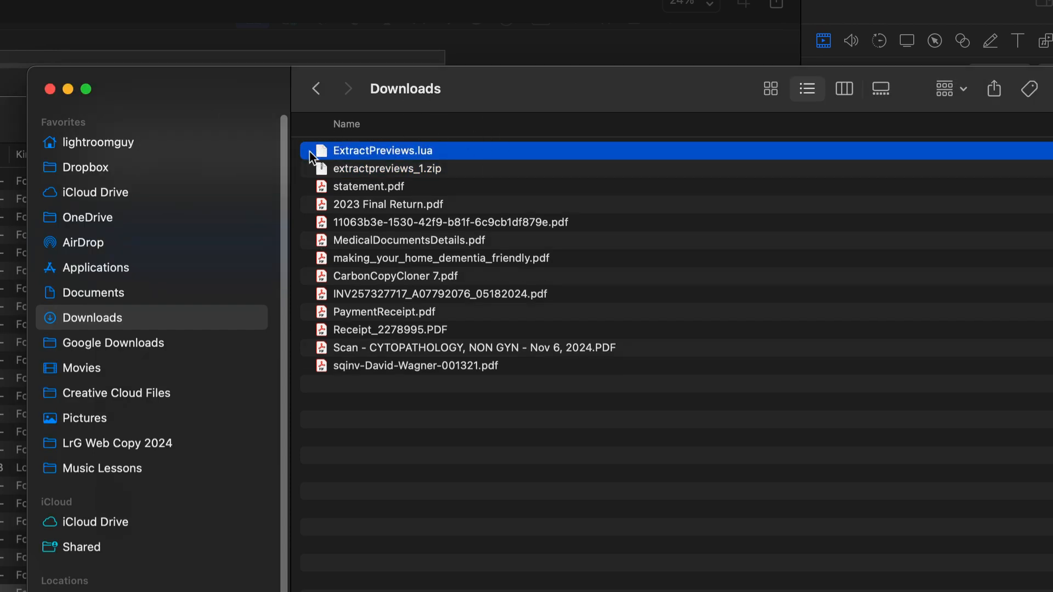
mouse_move(381, 159)
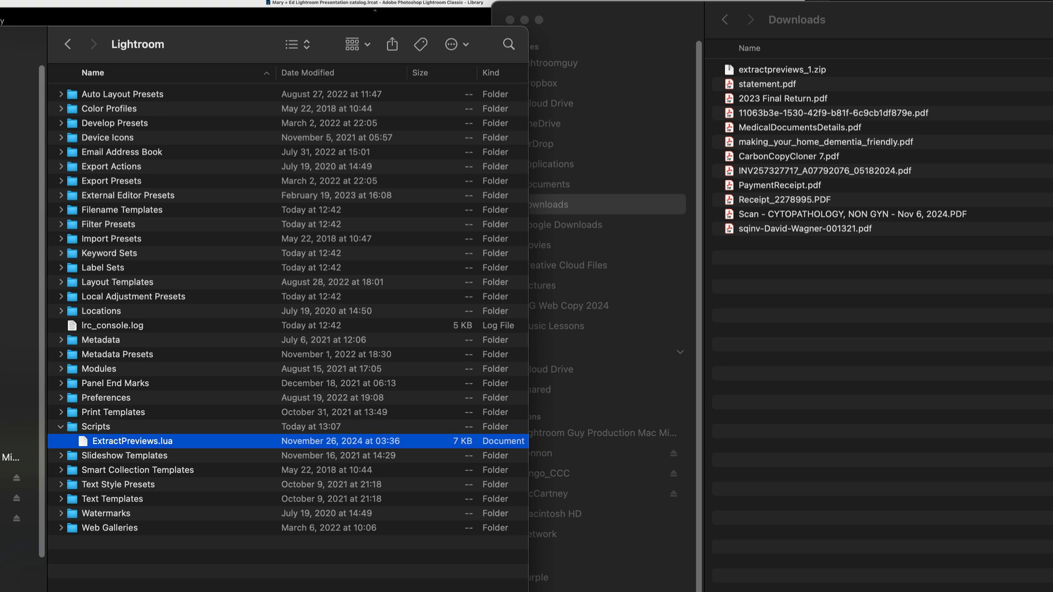
click(78, 8)
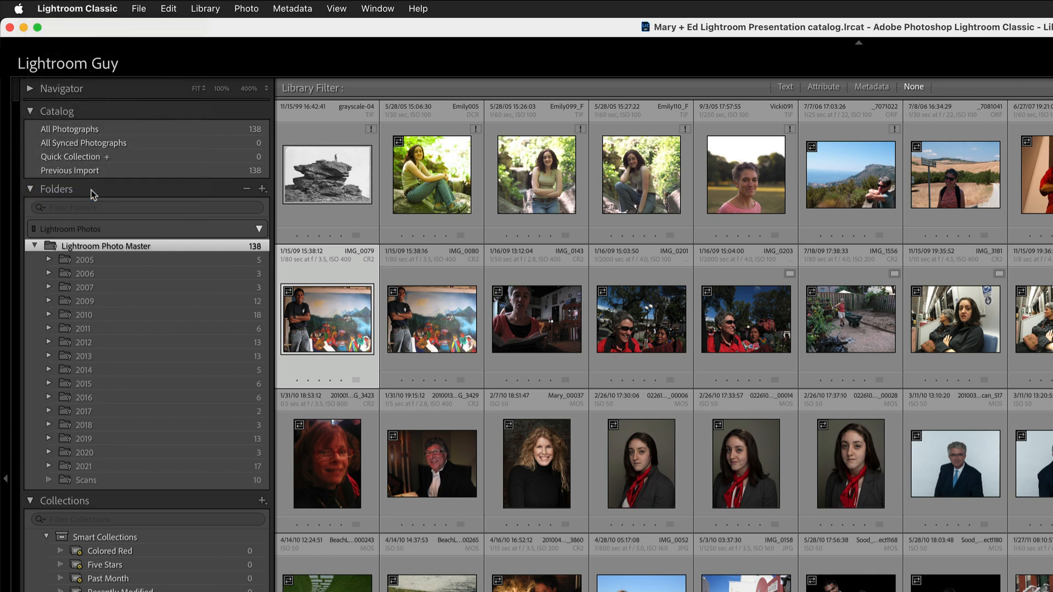
Restart Lightroom and reopen the Mary + Ed Lightroom Presentation catalog
key(cmd+q)
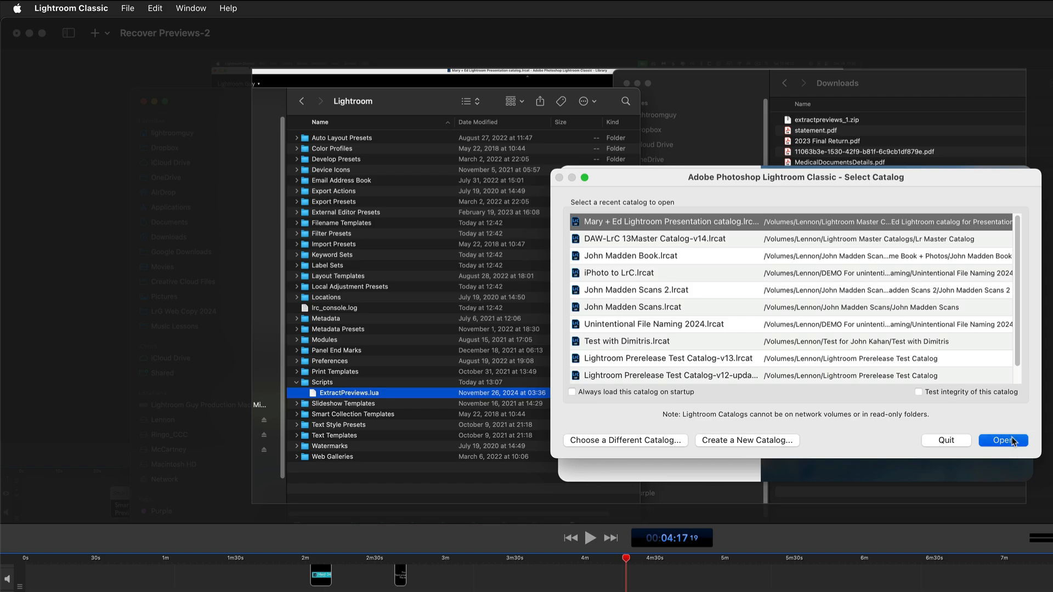
click(1002, 440)
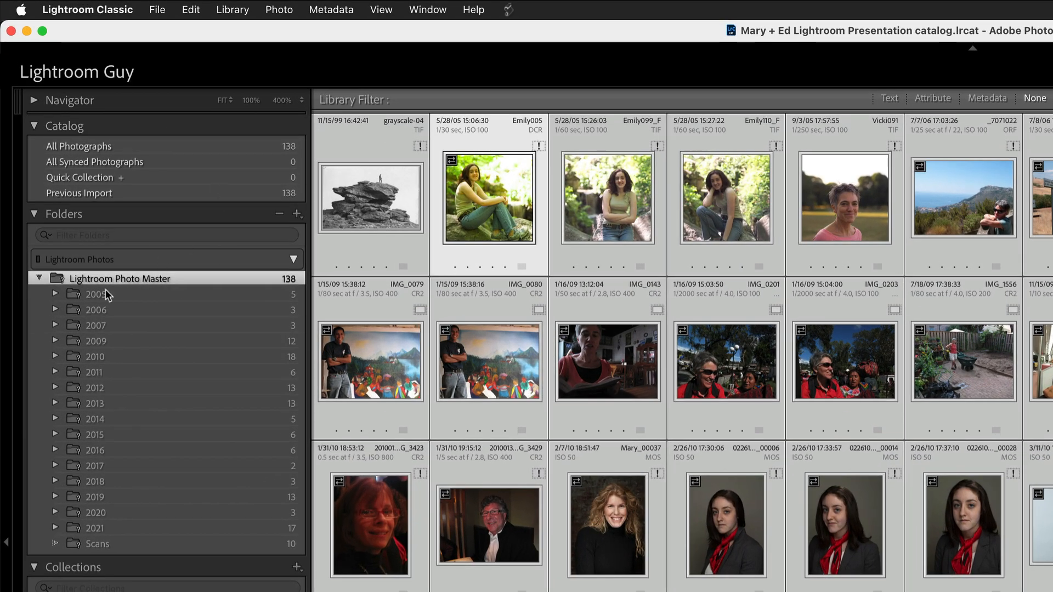
mouse_move(132, 328)
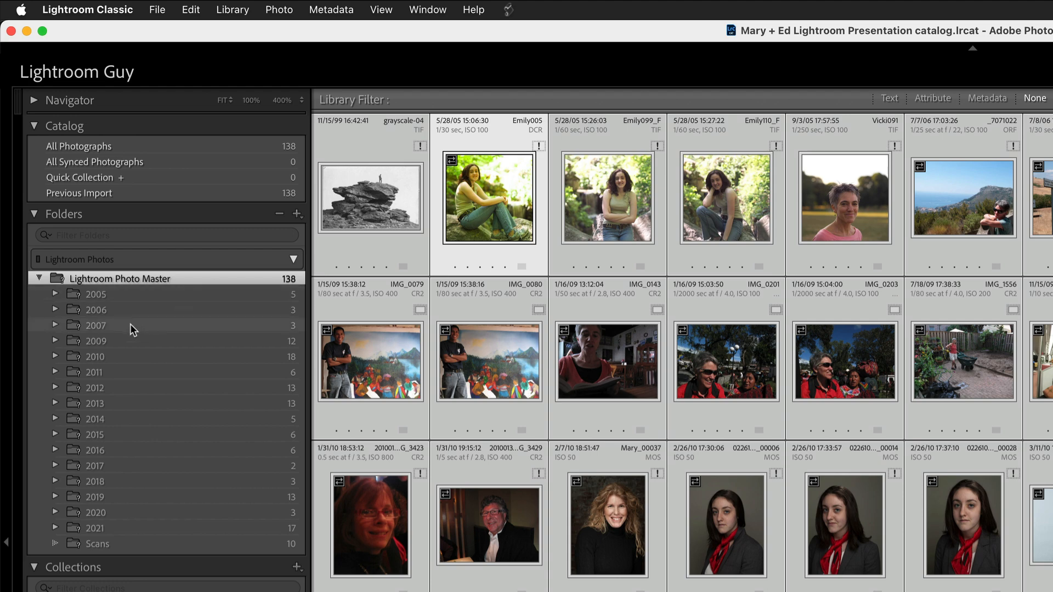
Select every year folder from 2005 to Scans and all photos inside them
click(96, 294)
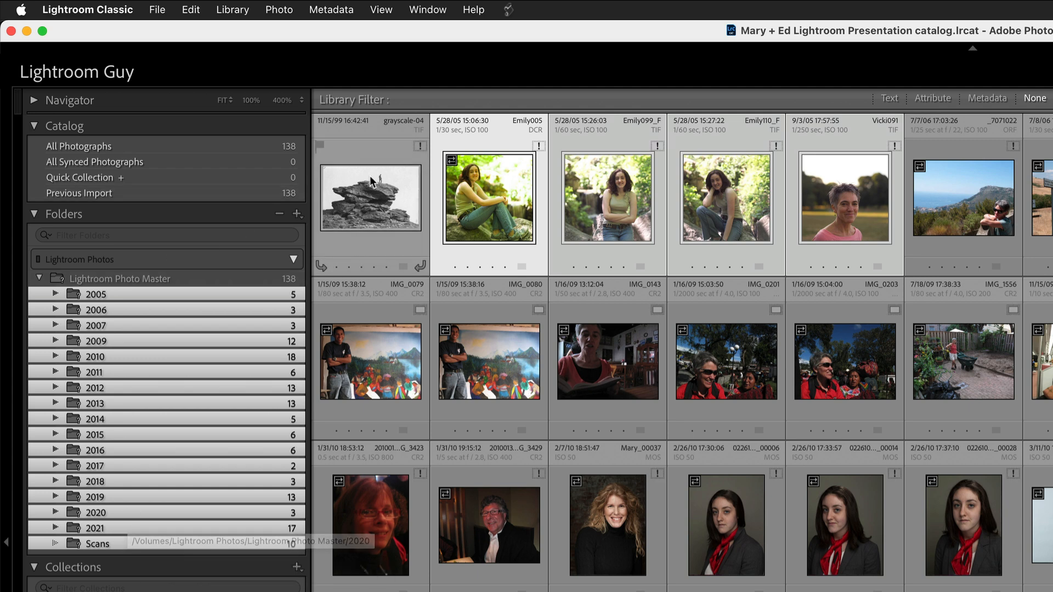
click(190, 9)
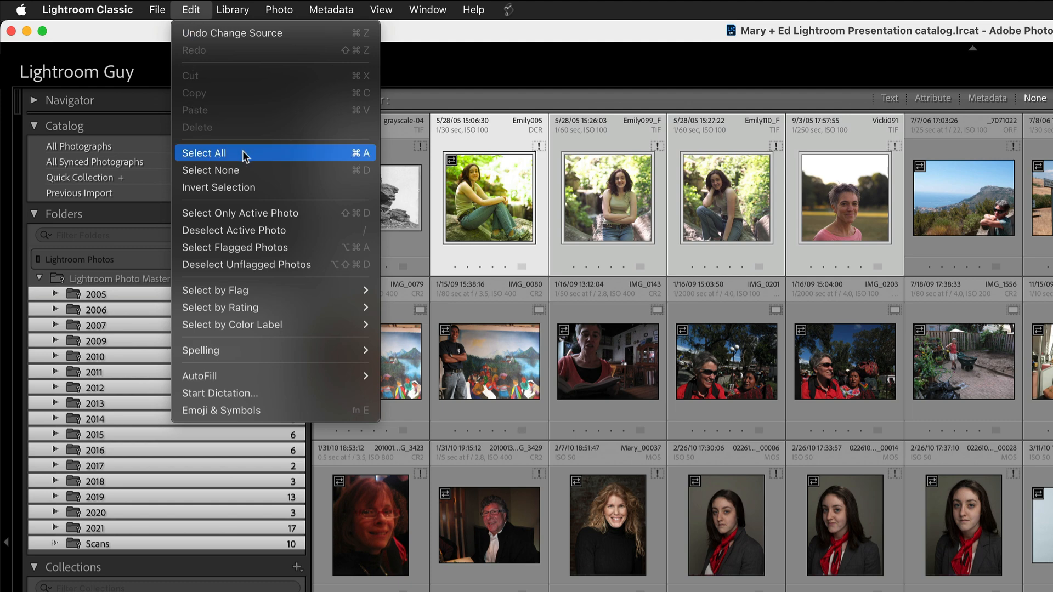
click(204, 152)
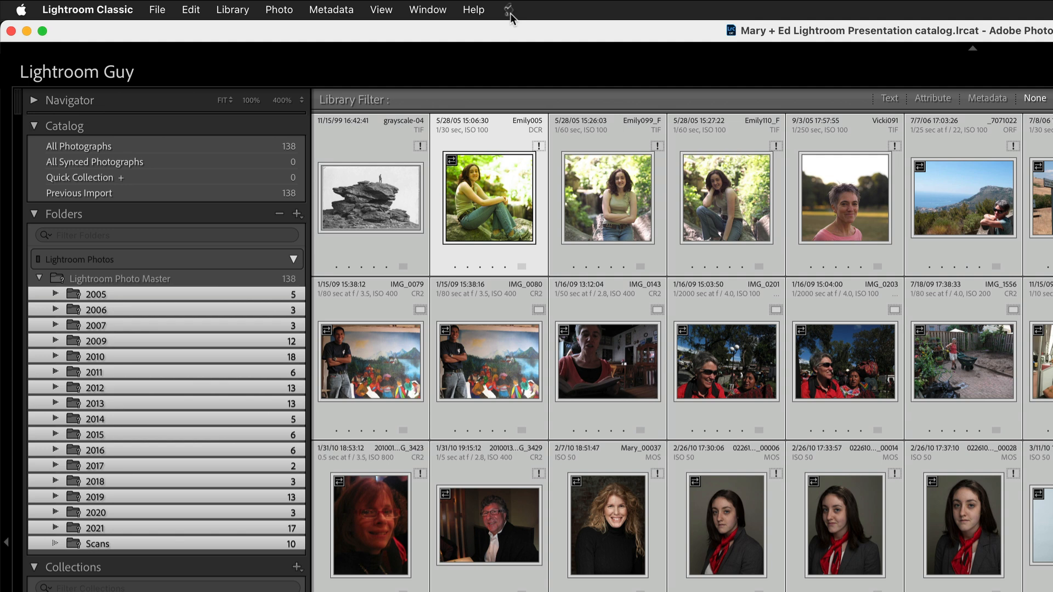
Run the ExtractPreviews script from the Scripts menu
click(509, 10)
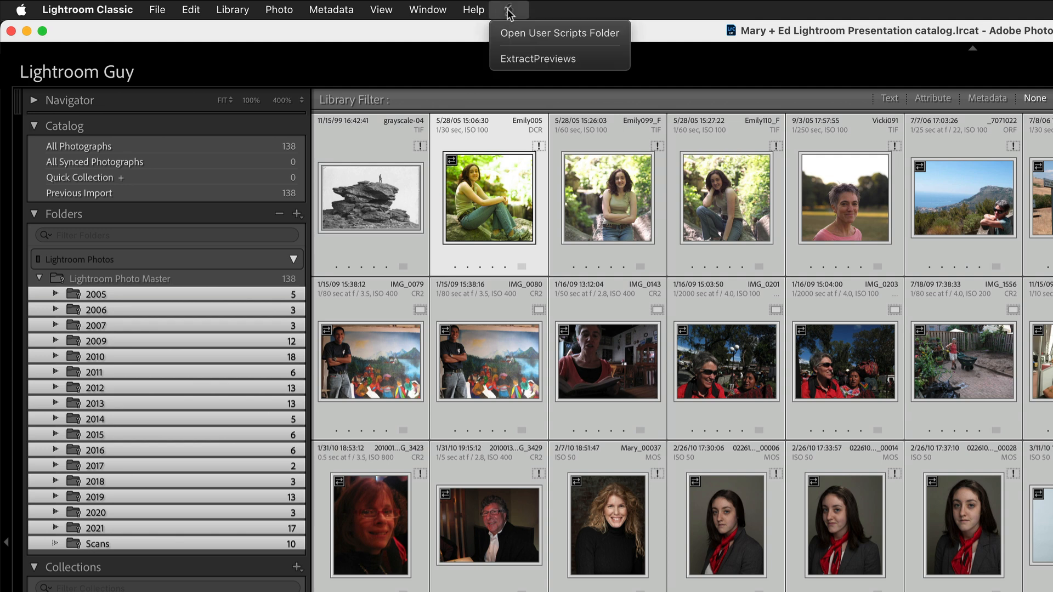
mouse_move(560, 58)
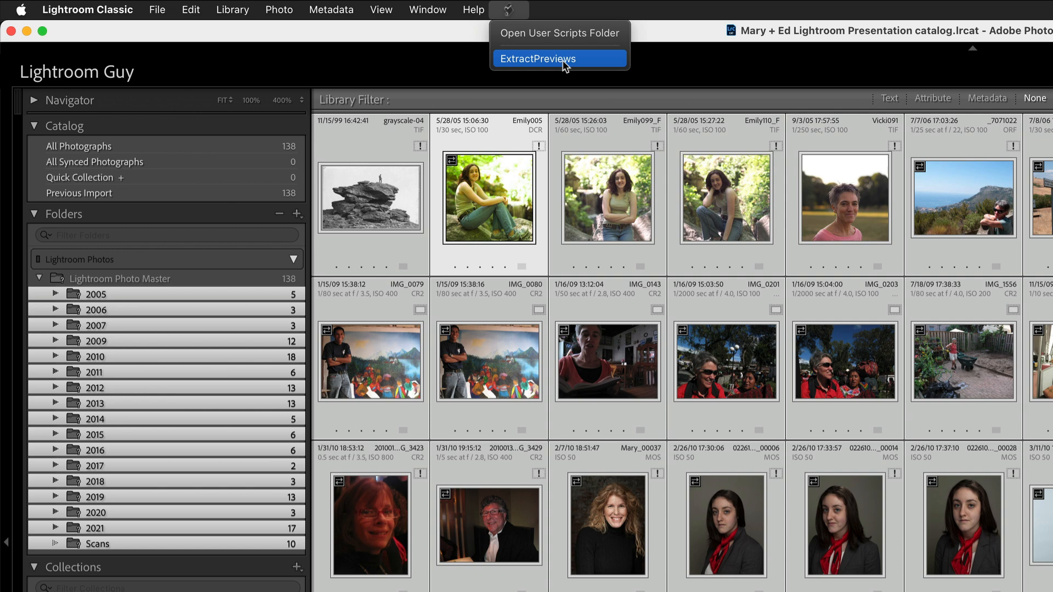
click(536, 58)
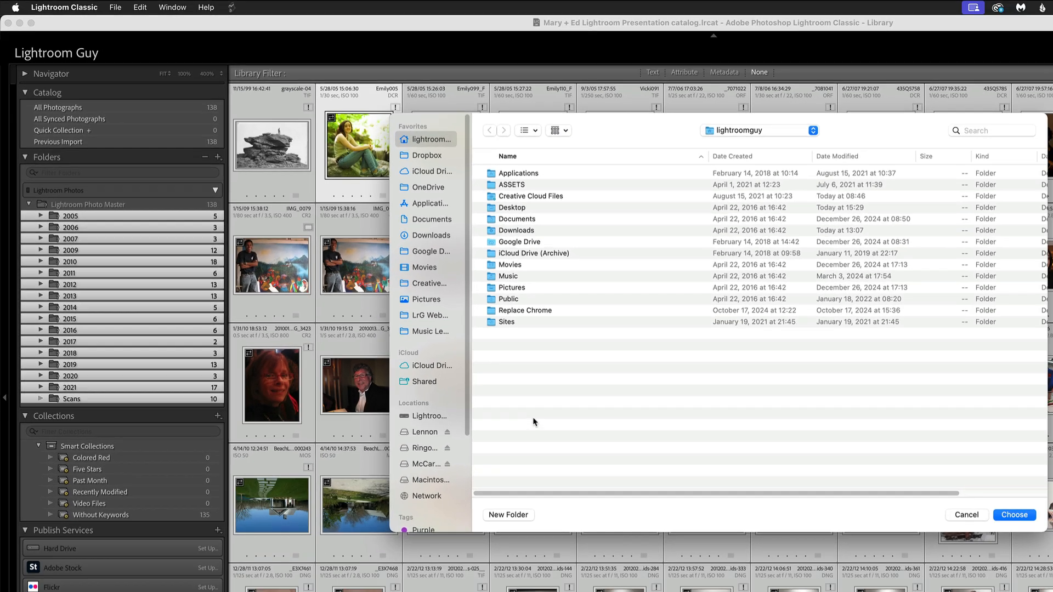
mouse_move(437, 409)
text(Restored Previe)
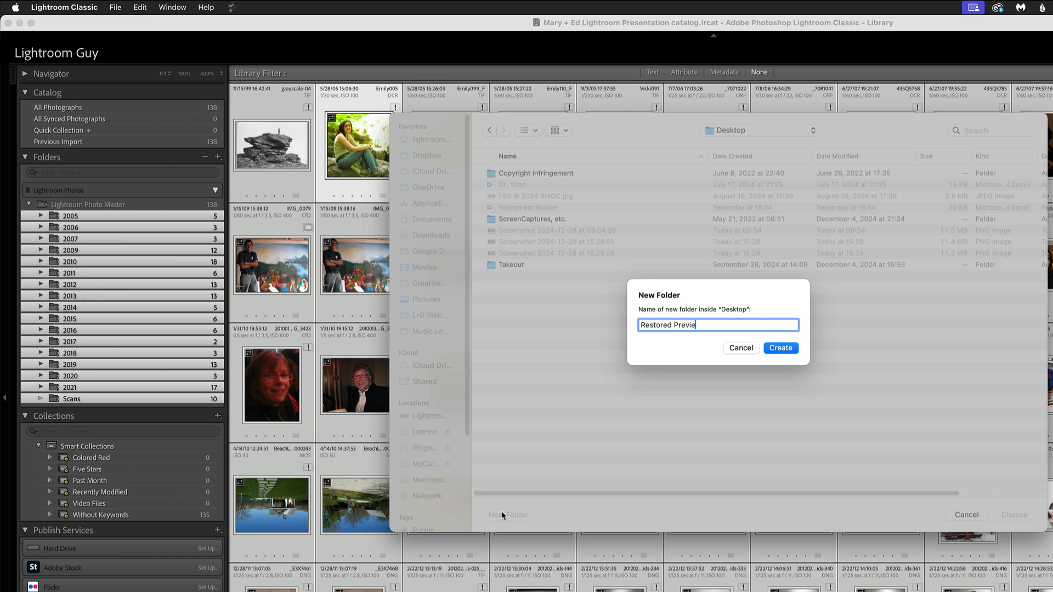
Create a 'Restored Previews' folder on the Desktop and choose it as the extraction destination
text(ws)
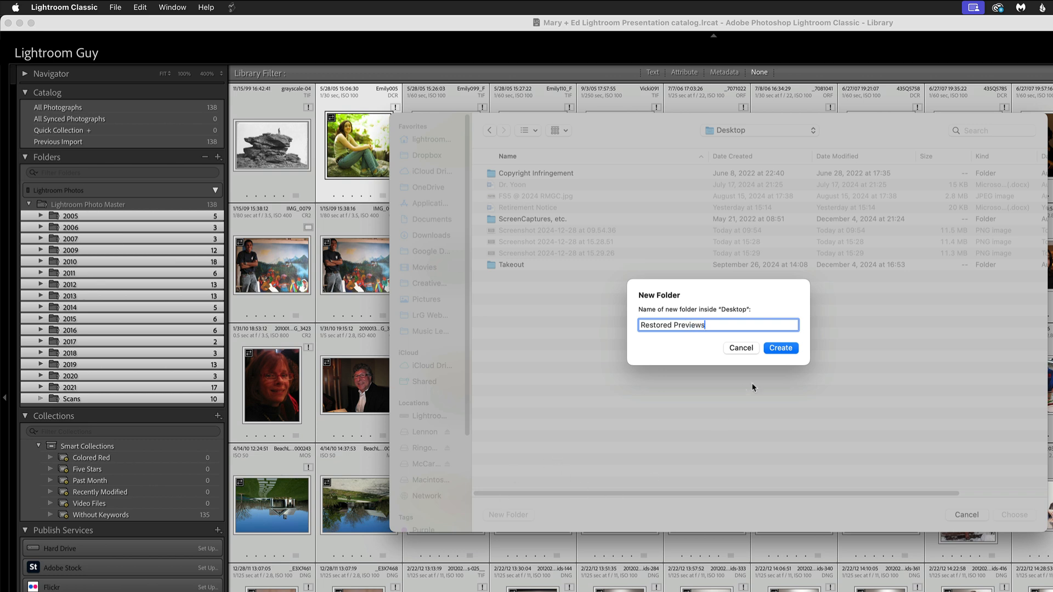
click(780, 348)
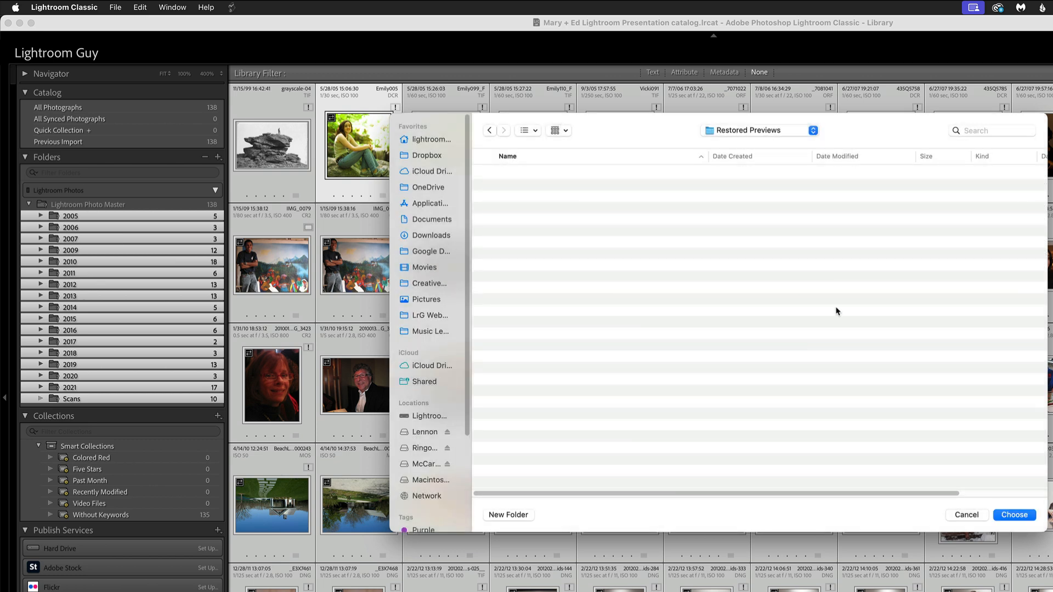
click(1013, 514)
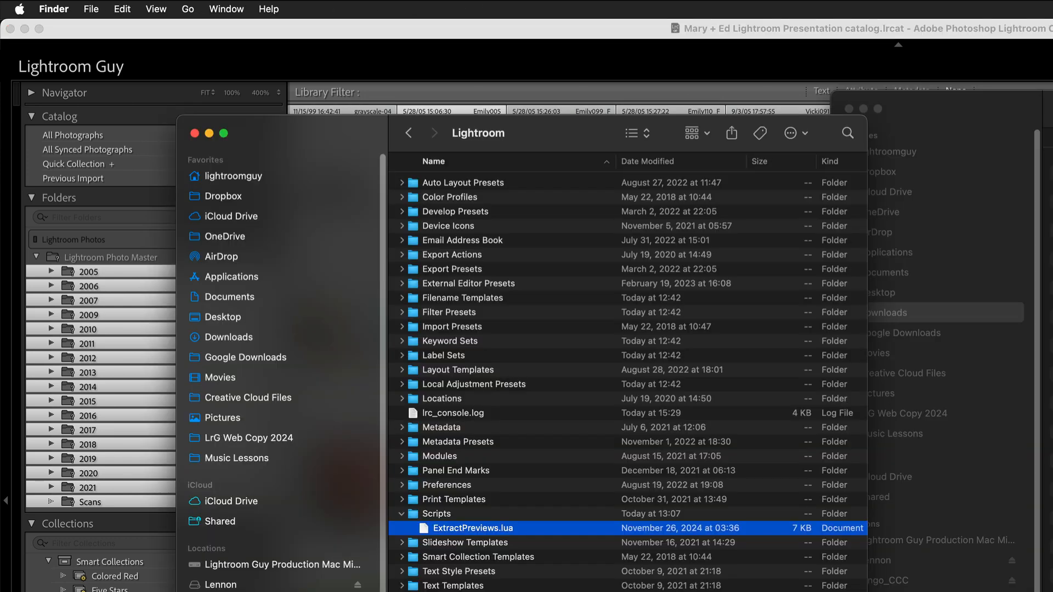
mouse_move(237, 321)
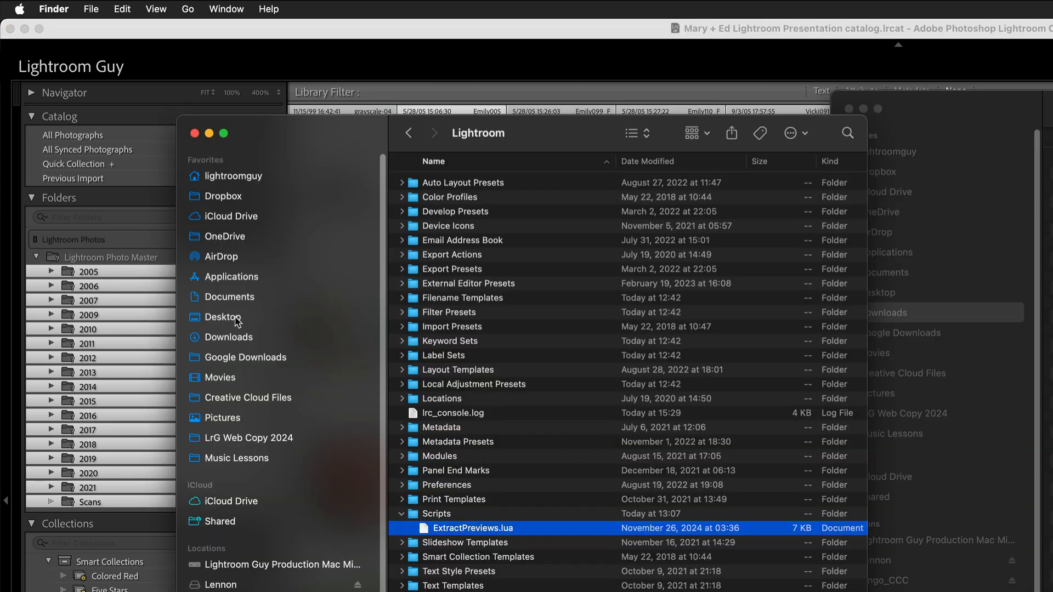
Open the Desktop's Restored Previews folder to view the extracted JPEG previews
click(223, 316)
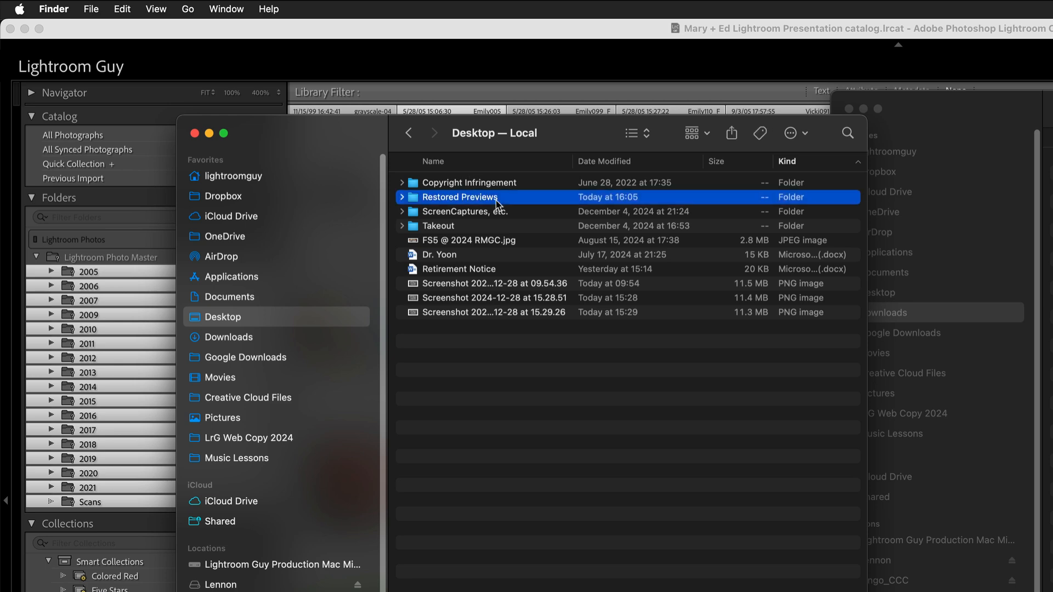
double_click(459, 196)
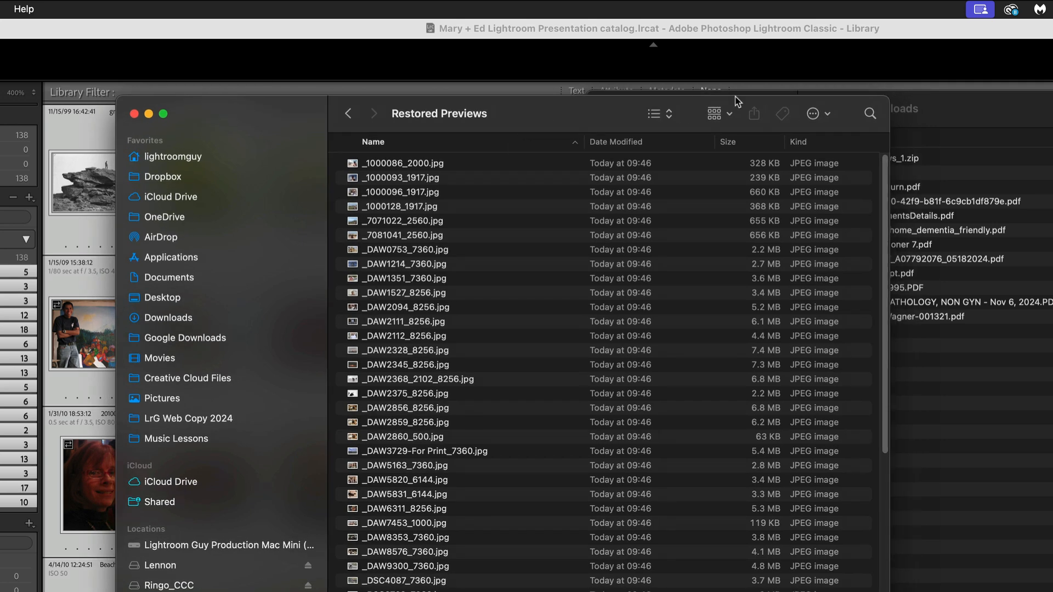
mouse_move(898, 101)
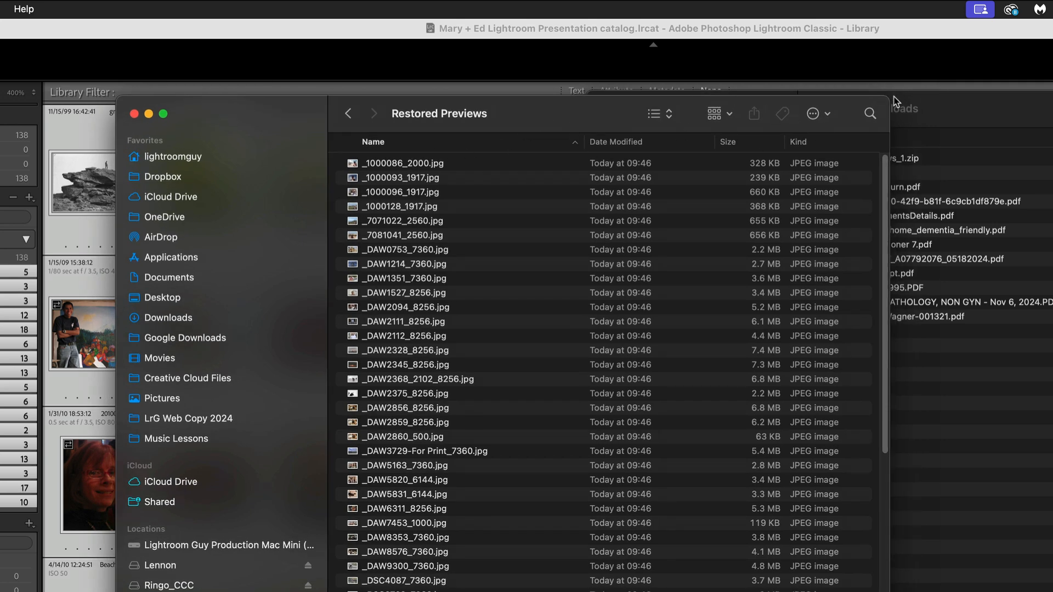